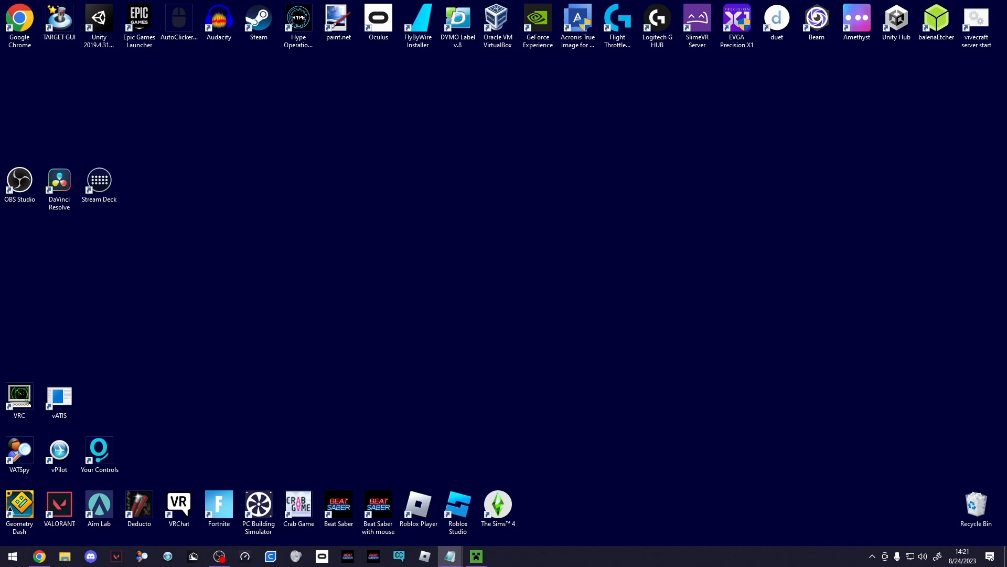
mouse_move(814, 303)
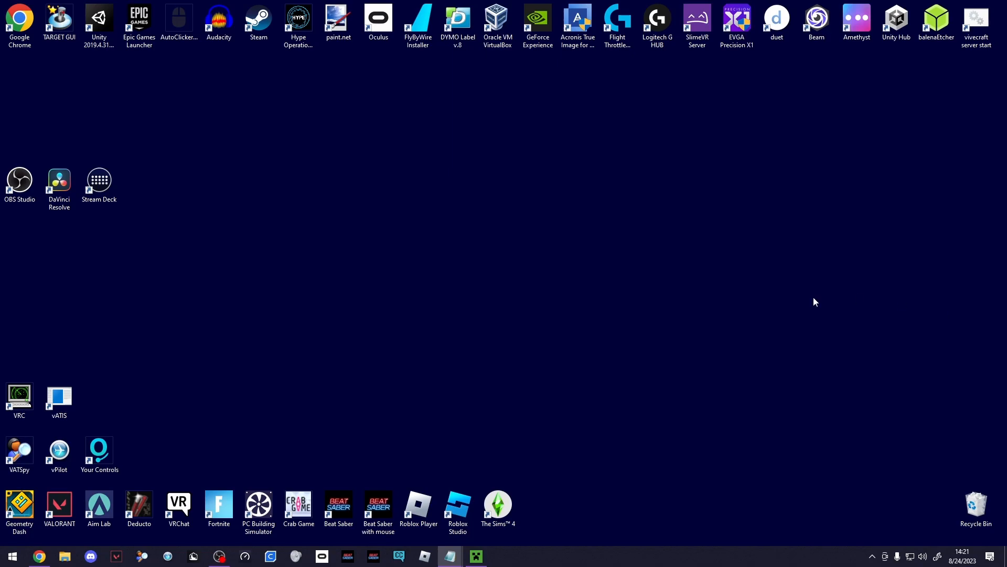
mouse_move(469, 344)
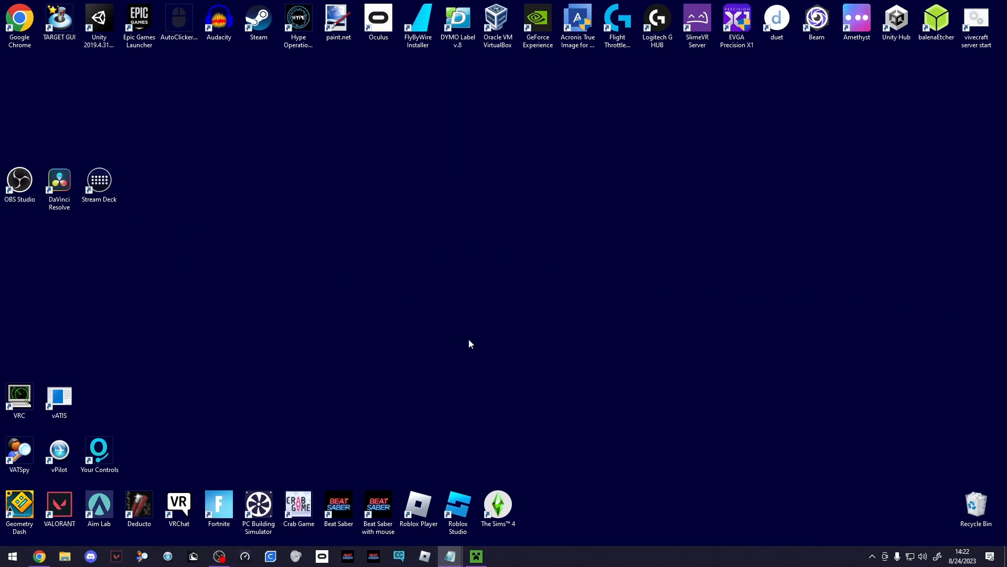
- Launch SteamVR from the Steam icon in the system tray
click(871, 556)
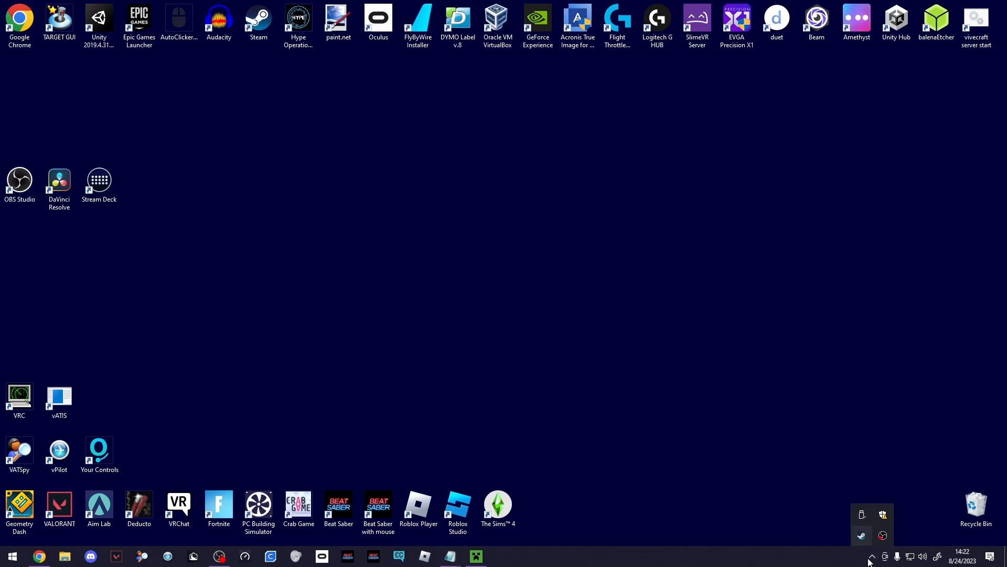
right_click(861, 535)
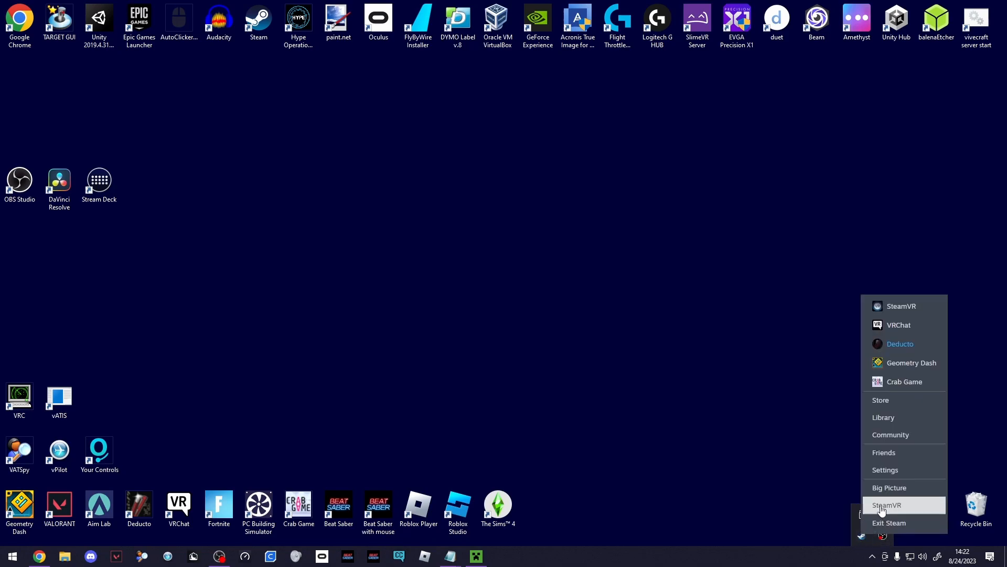
click(888, 504)
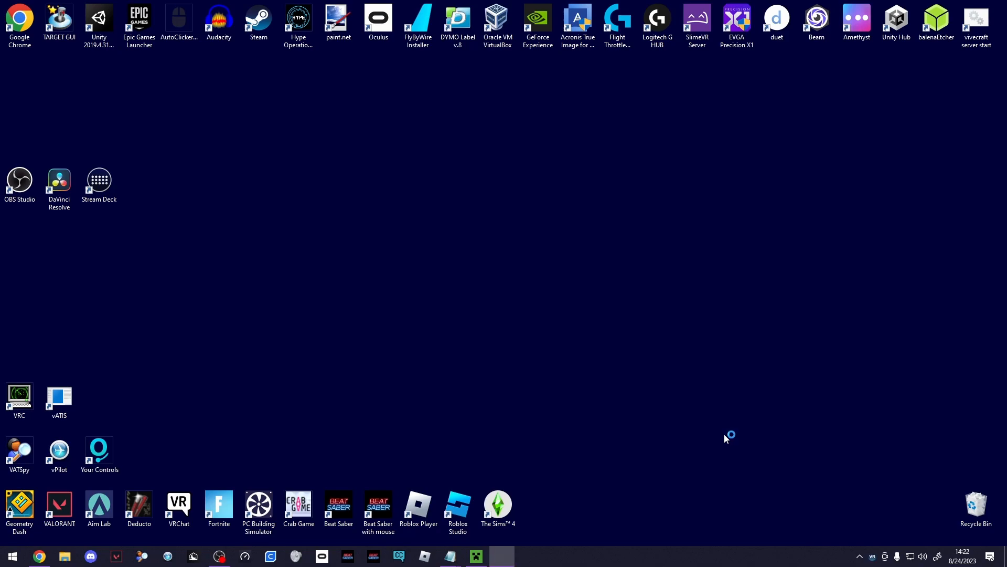
mouse_move(640, 519)
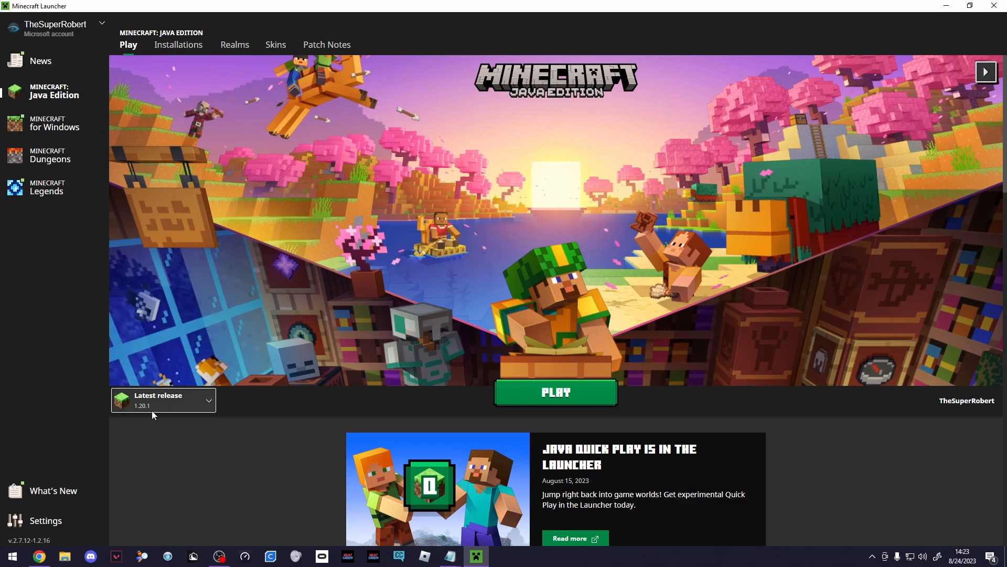
- Play Minecraft Java Edition on the Latest release 1.20.1
click(554, 392)
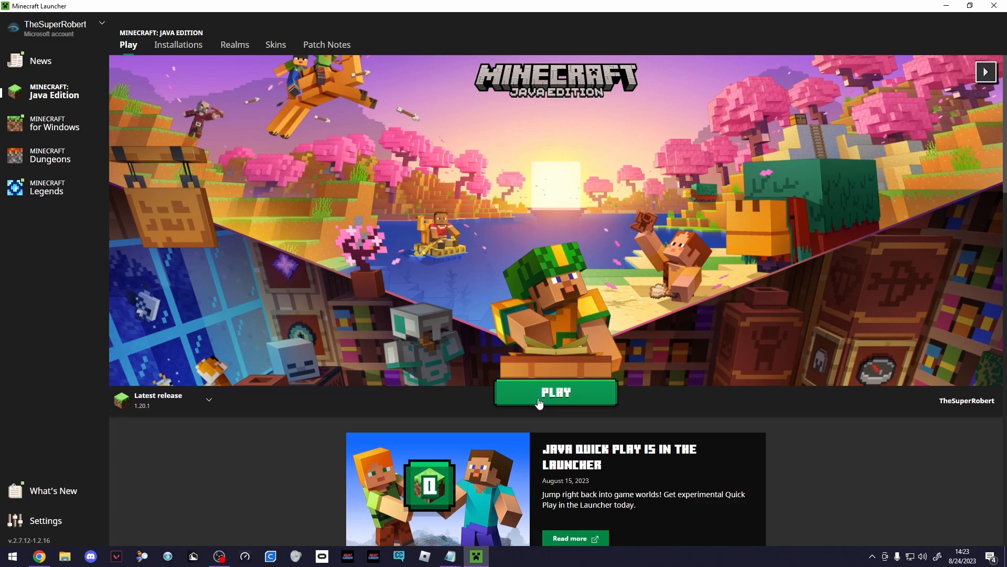
click(555, 393)
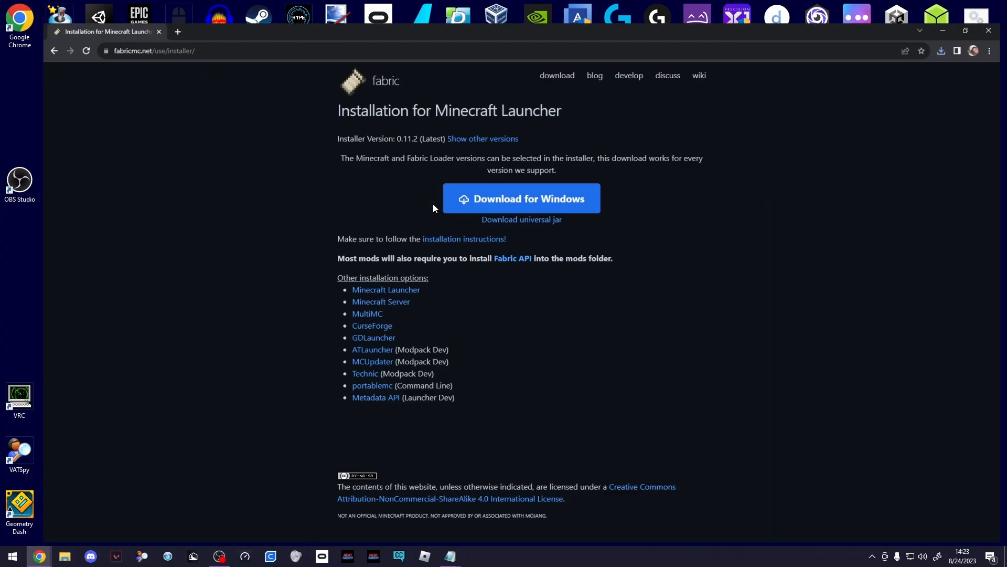
- Download the Fabric installer for Windows from fabricmc.net and run it
click(520, 199)
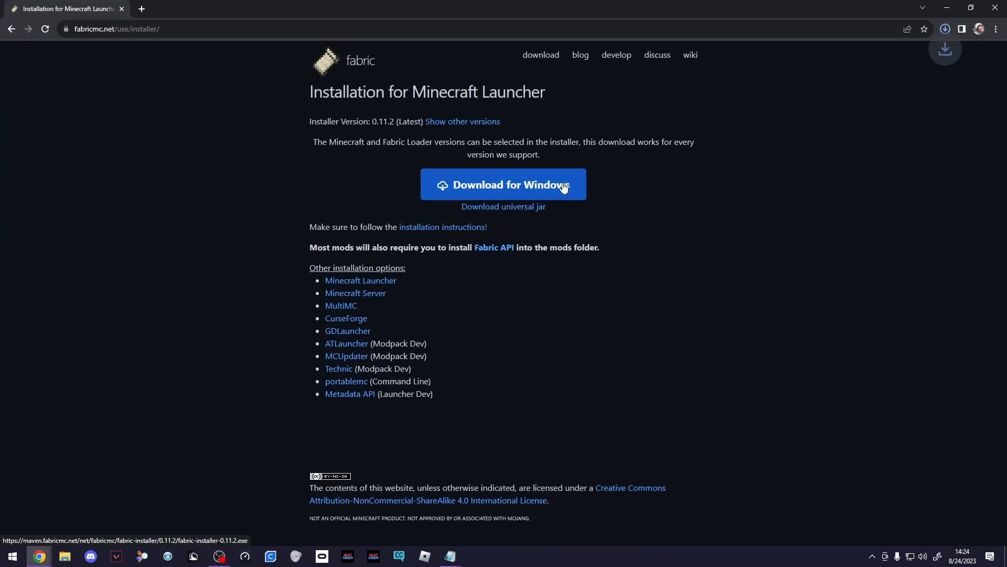
click(503, 185)
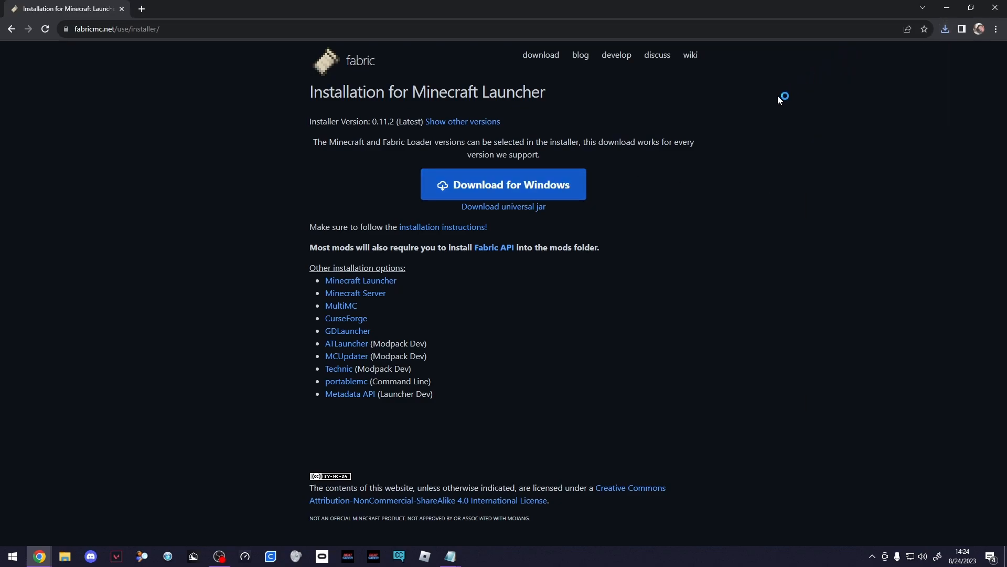
mouse_move(614, 293)
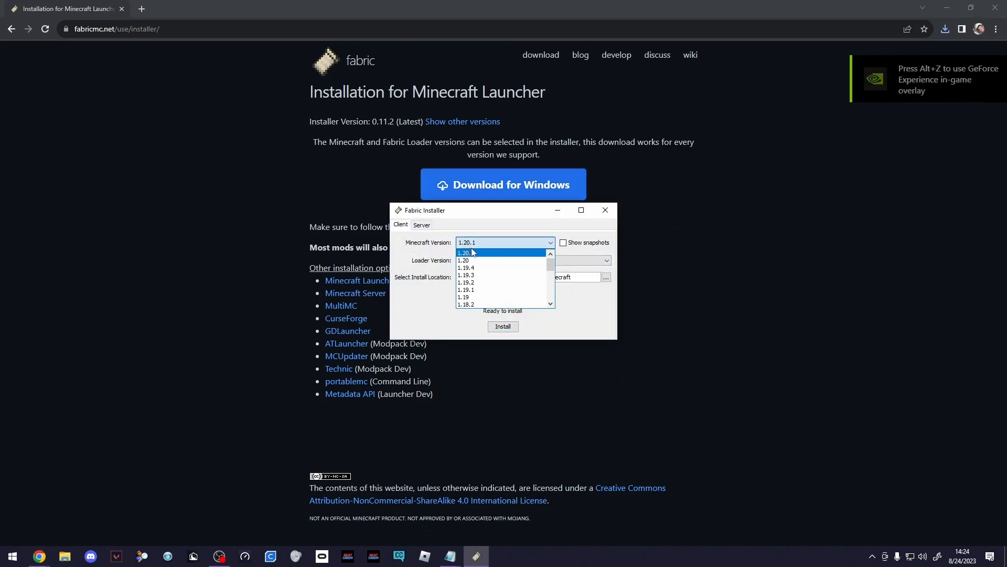
- Install Fabric Loader 0.14.22 for Minecraft 1.20.1 with Create profile on, then close the installer
click(467, 251)
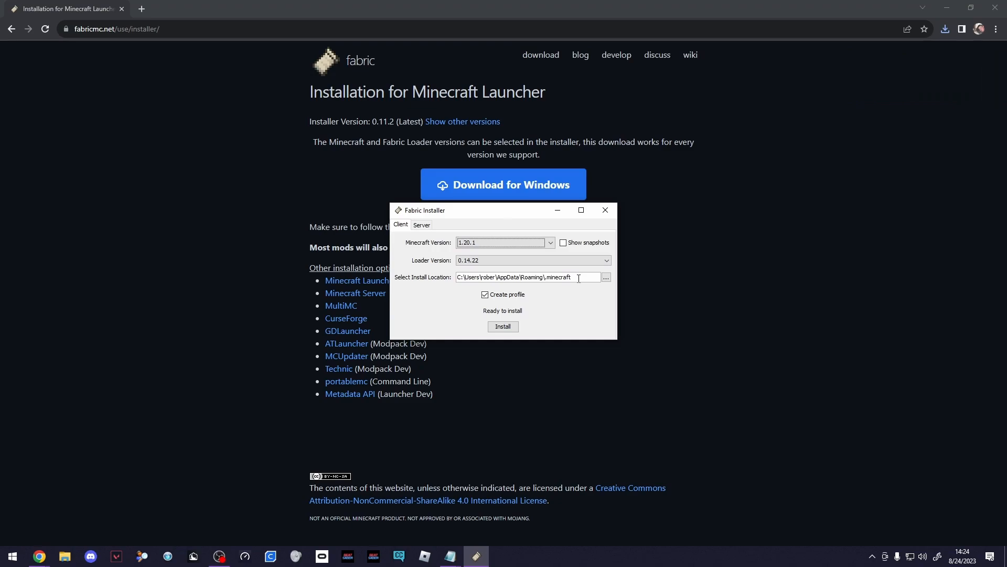
click(485, 293)
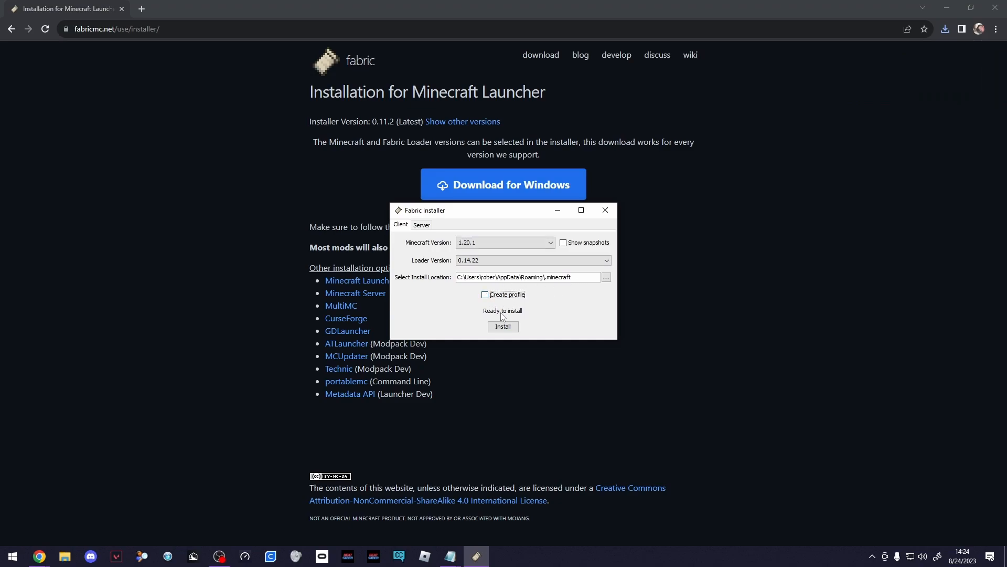
click(485, 294)
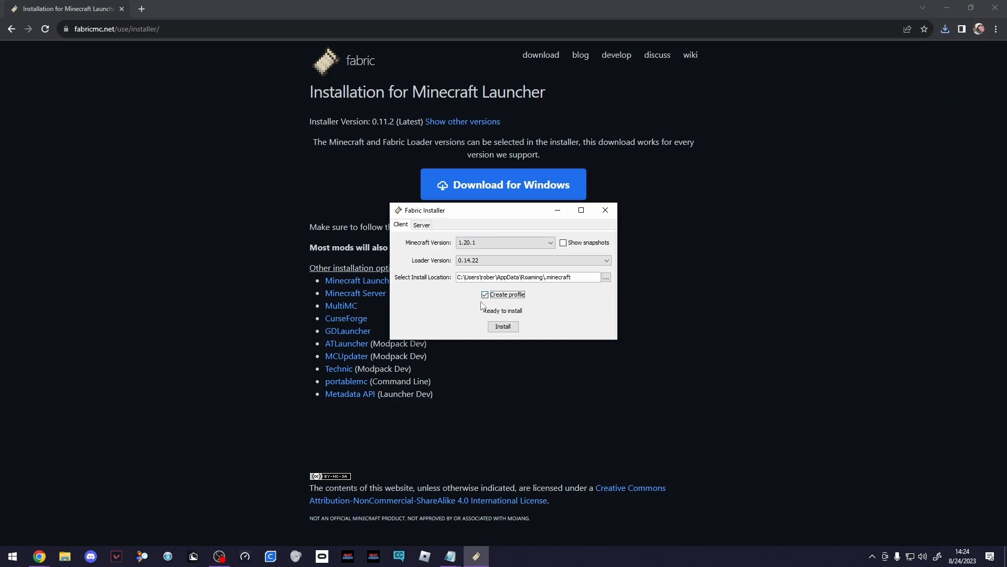
click(503, 326)
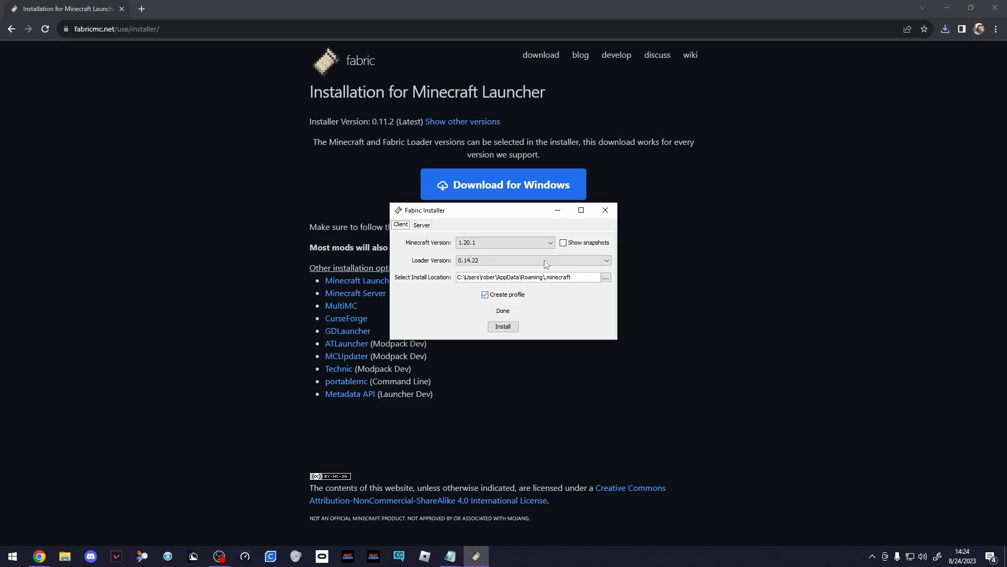
click(604, 210)
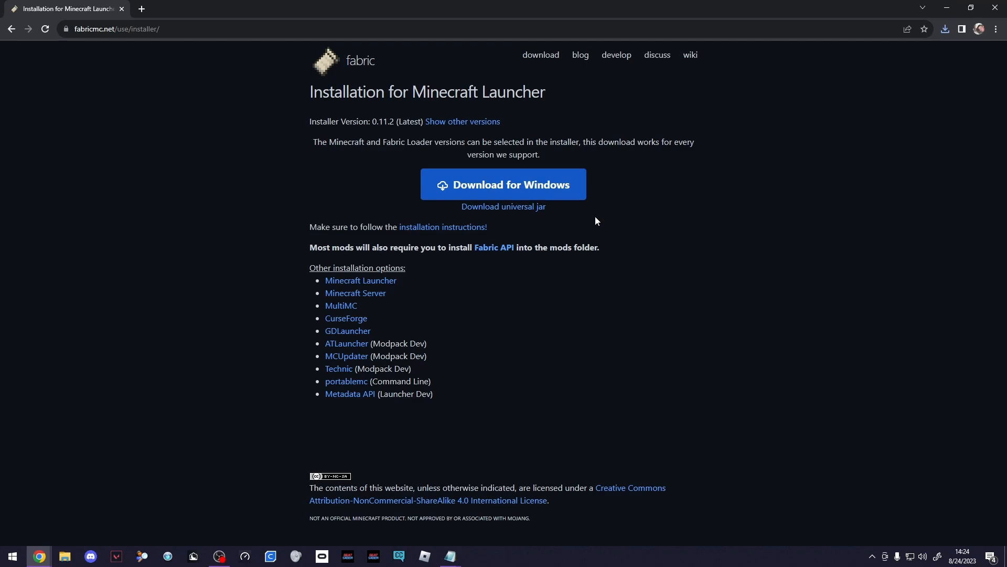
mouse_move(448, 425)
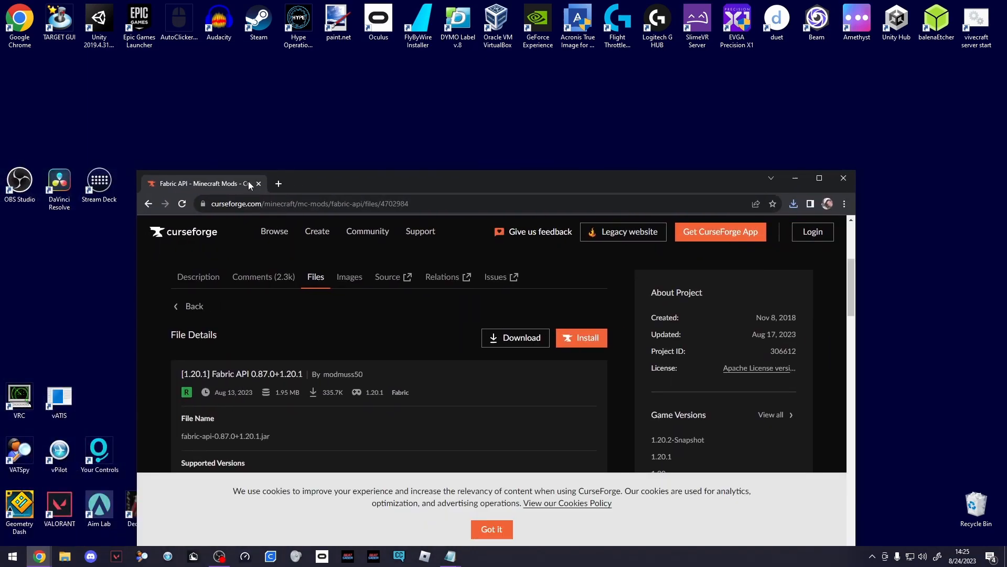
- Maximize Chrome and download the Fabric API 0.87.0+1.20.1 file from CurseForge
click(818, 178)
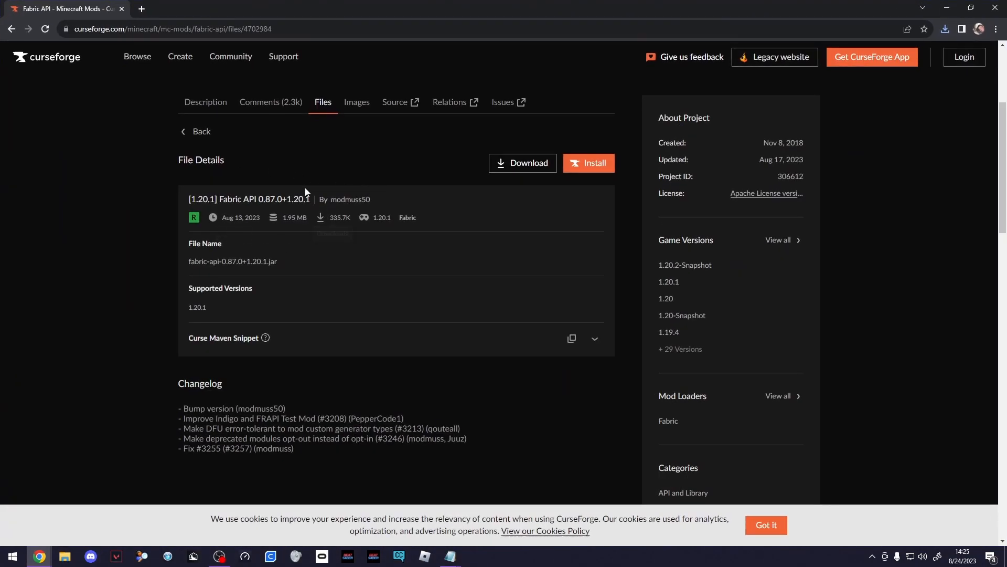
double_click(297, 199)
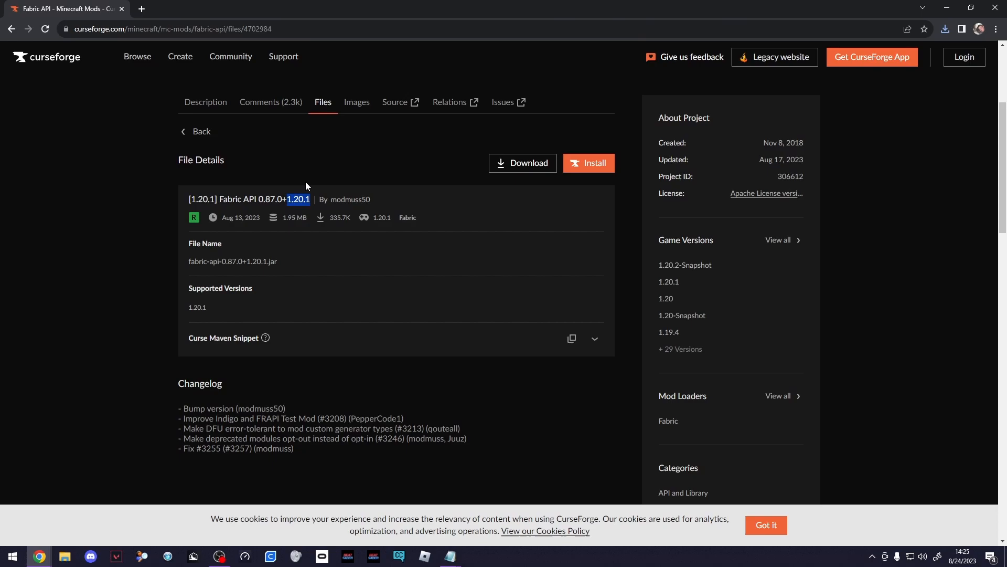
click(522, 163)
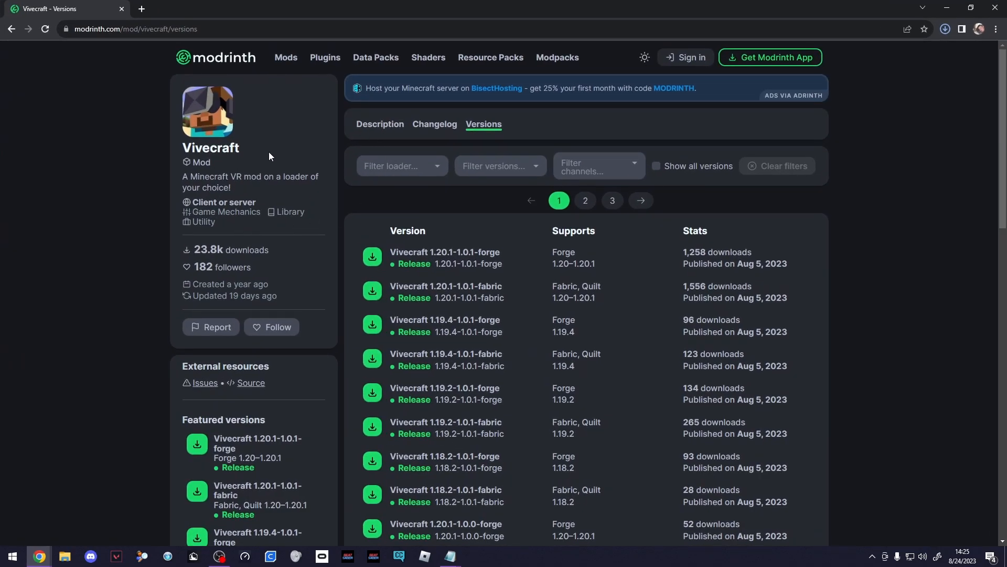
mouse_move(458, 314)
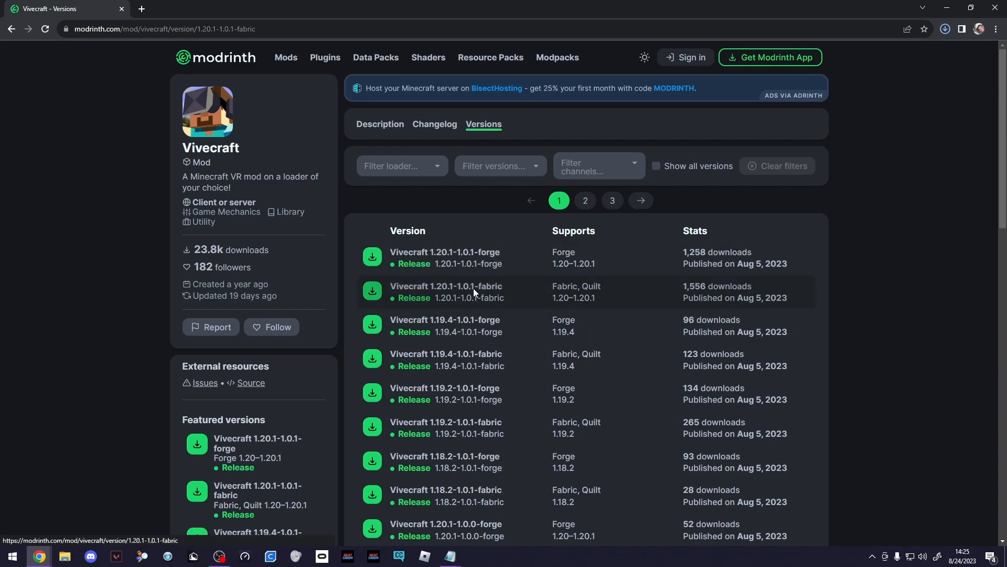
- Download the Vivecraft 1.20.1-1.0.1-fabric jar from its Modrinth version page
click(445, 291)
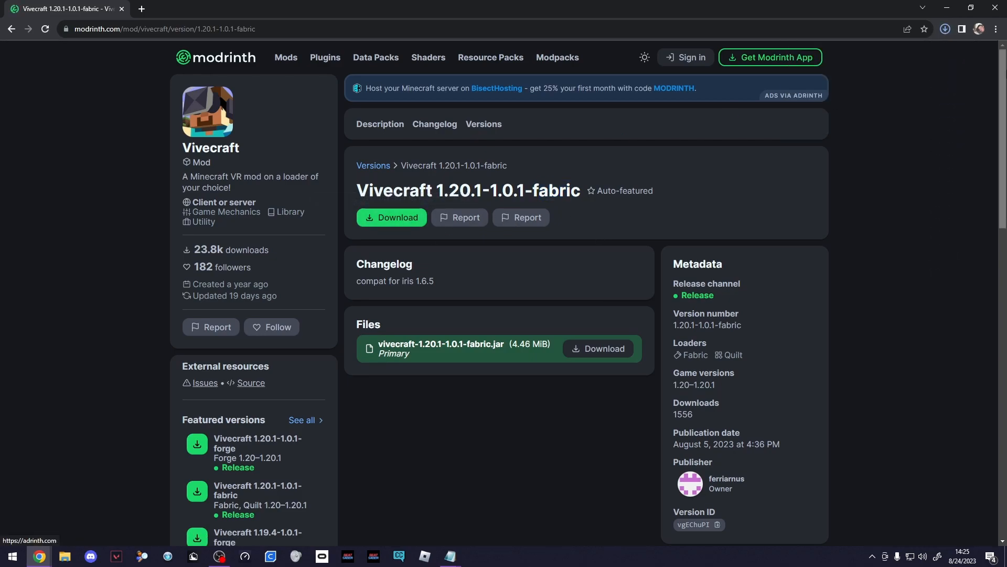
click(944, 30)
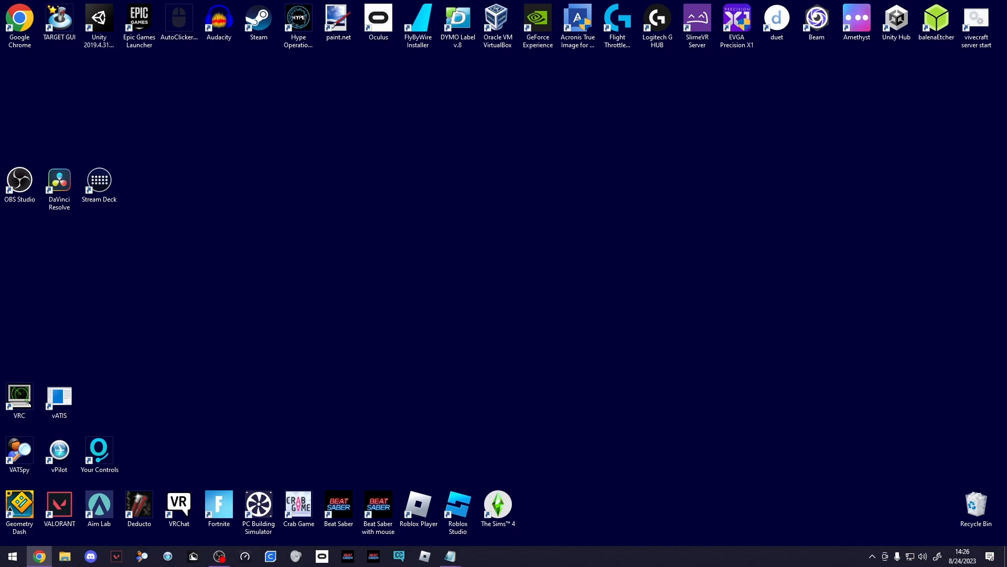
- Open %appdata%/.minecraft through the Run dialog
key(win+r)
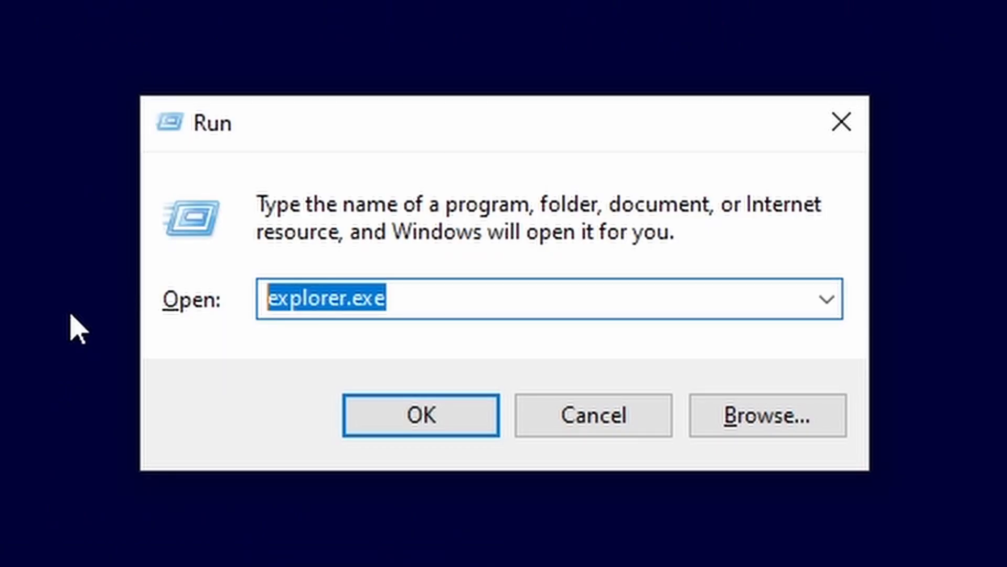
text(%)
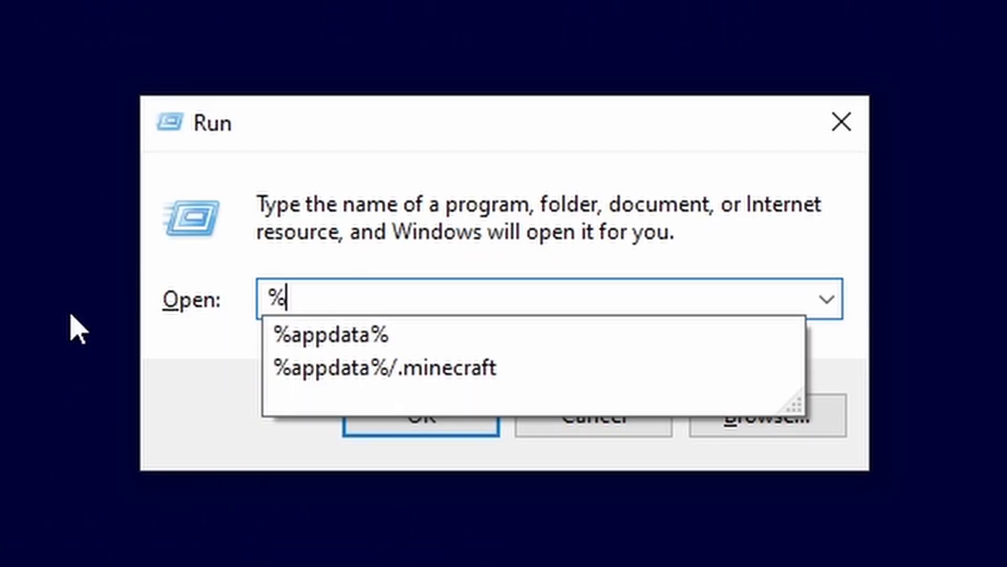
text(appdata%/.minec)
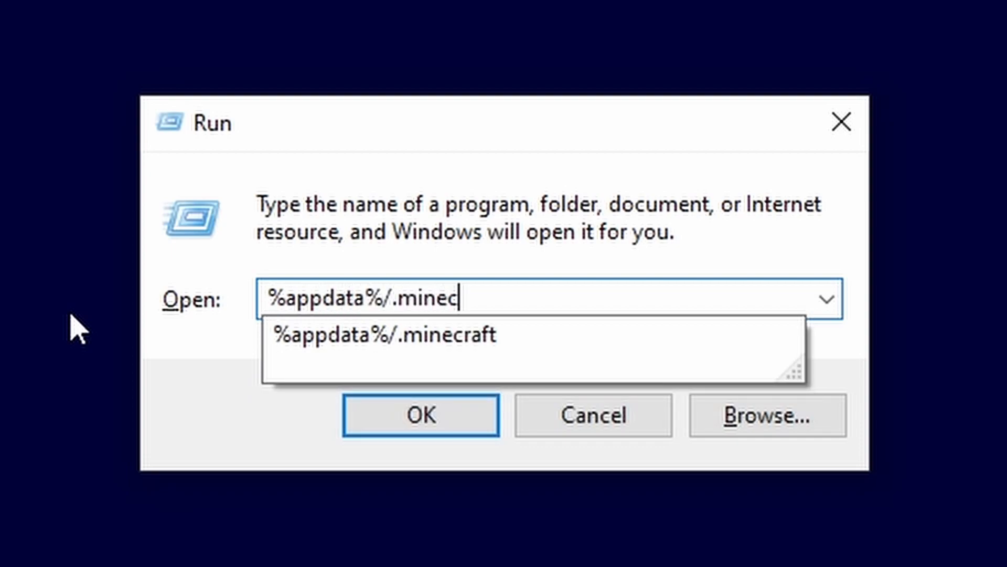
click(421, 414)
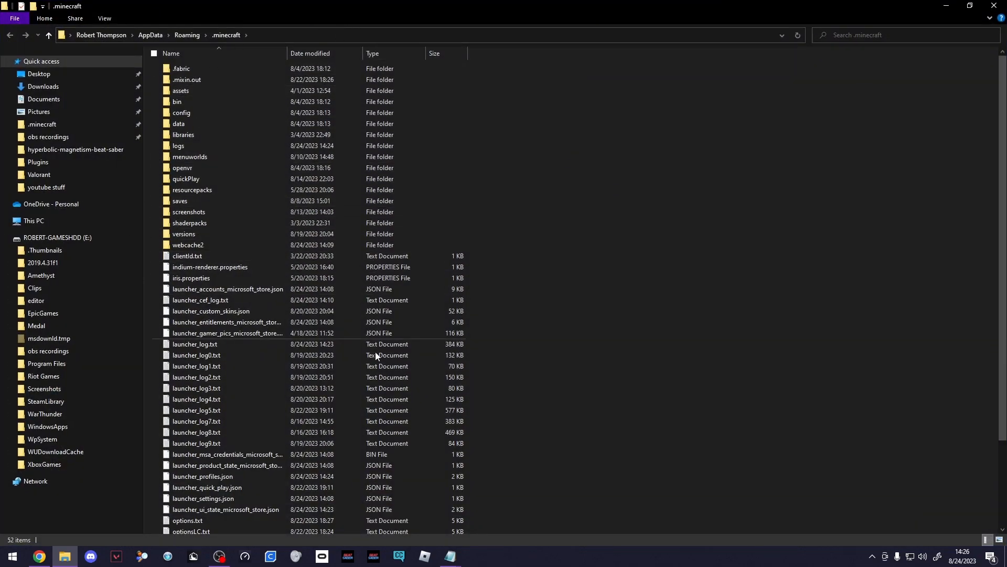
click(196, 376)
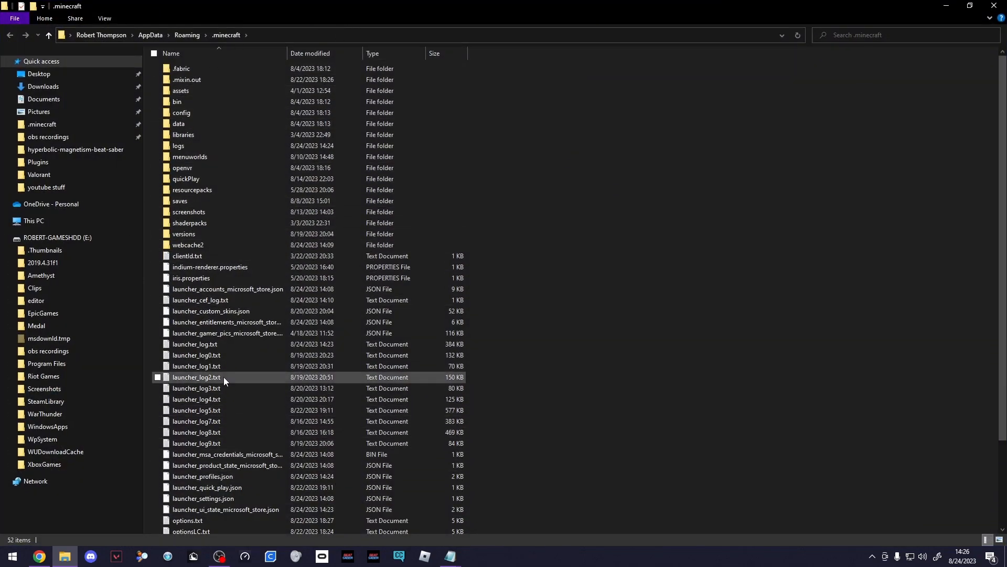
mouse_move(208, 211)
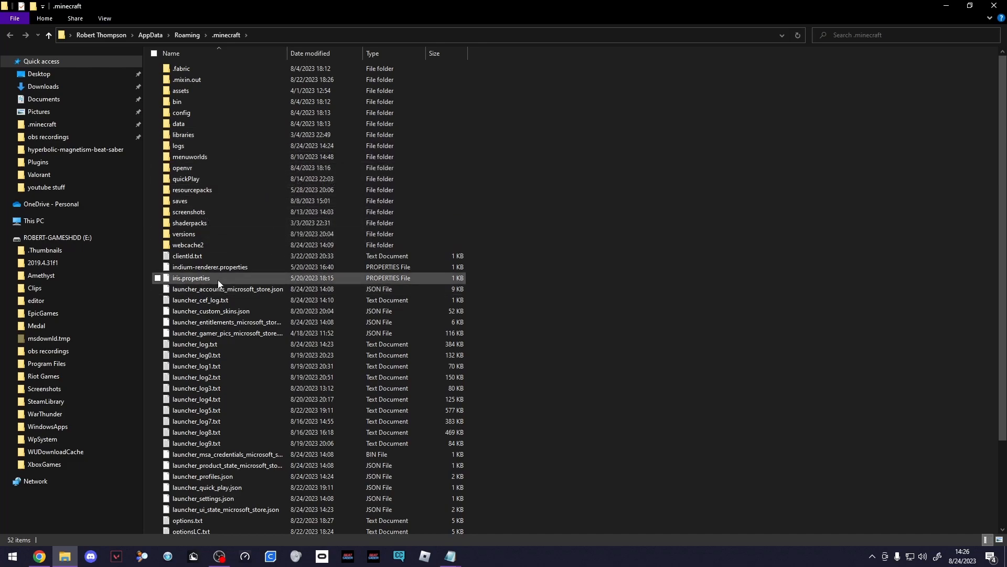
click(578, 178)
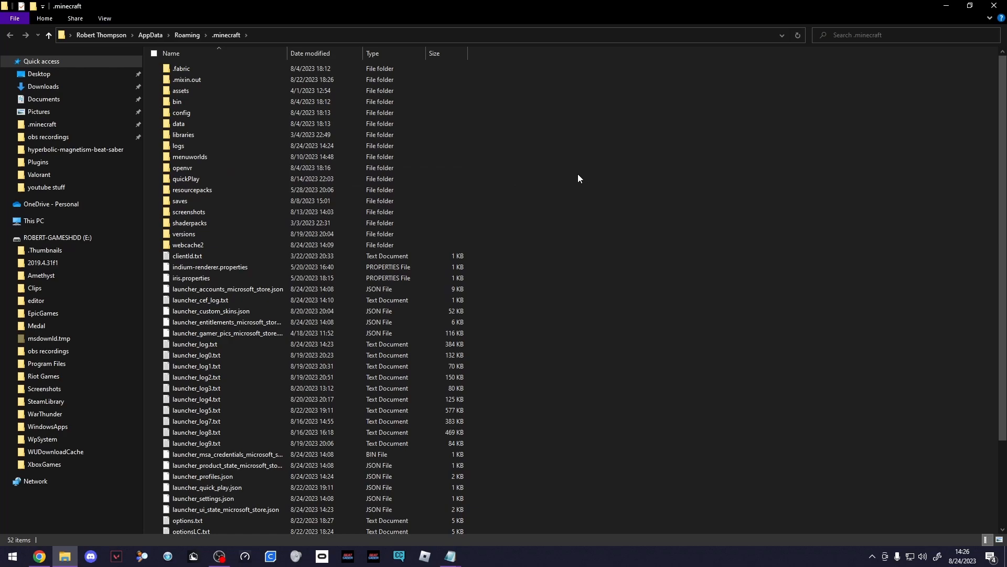
- Create a new folder named mods inside .minecraft
right_click(610, 238)
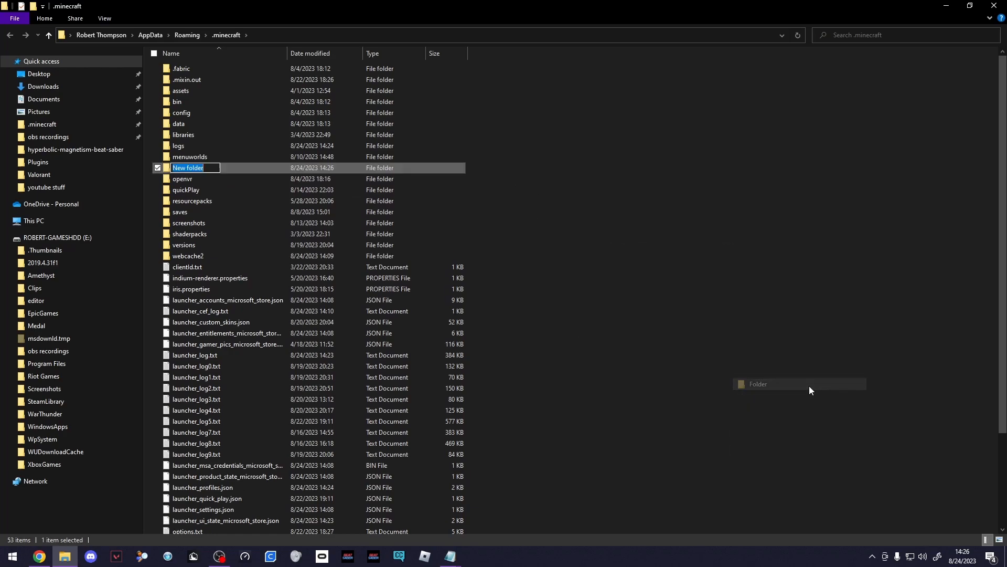
text(mods)
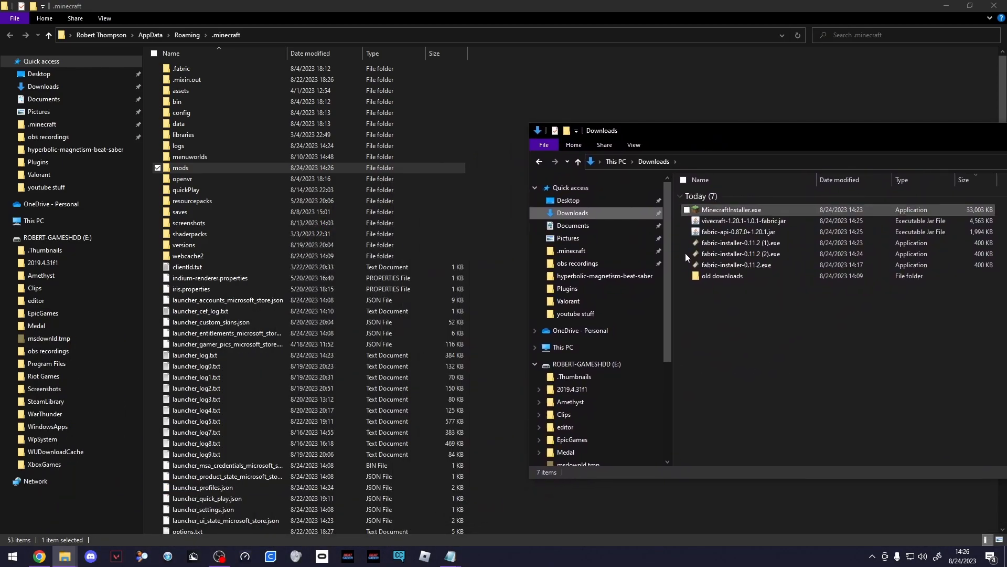
mouse_move(745, 220)
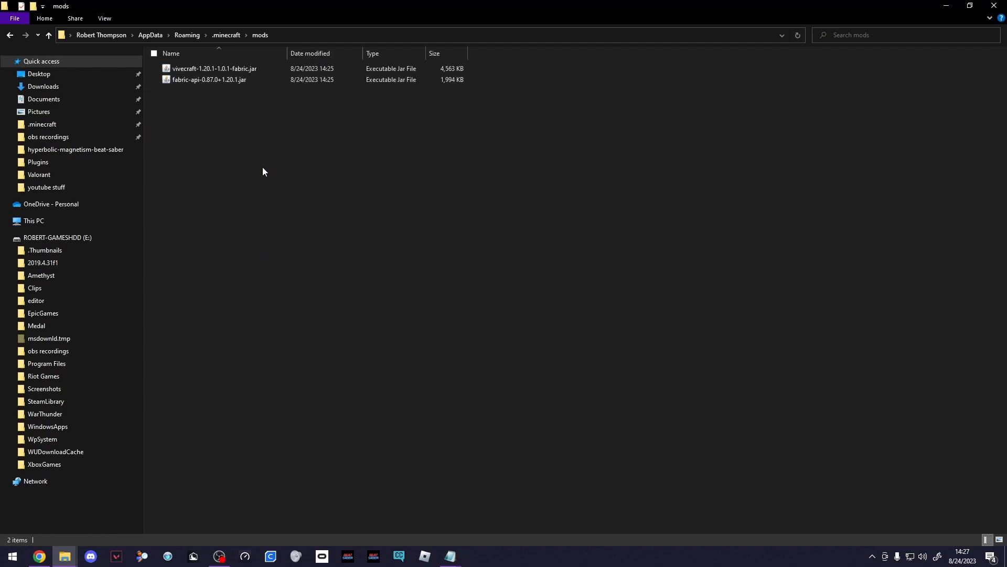
mouse_move(781, 150)
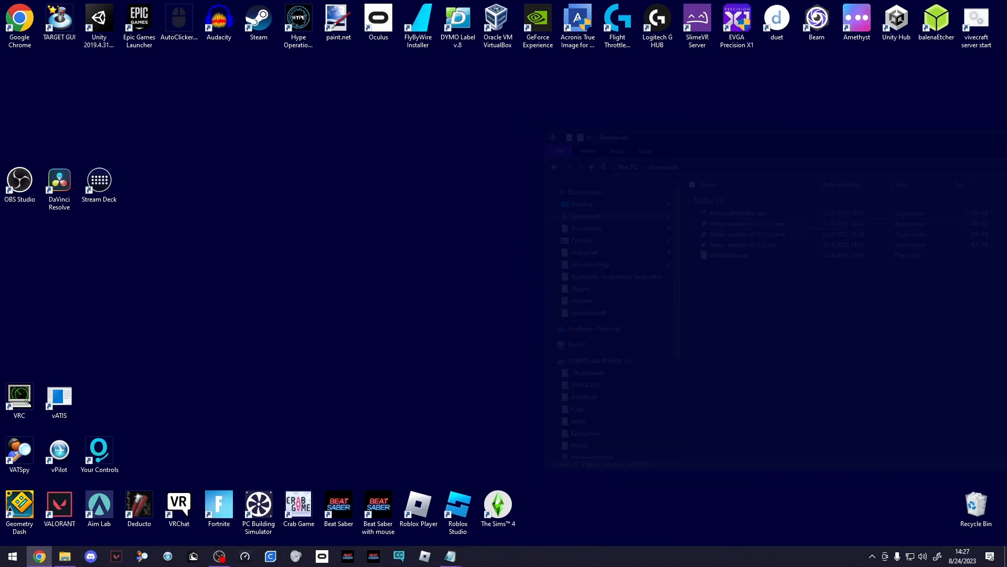
- Search the Start menu for minecraft and launch Minecraft Launcher
click(11, 556)
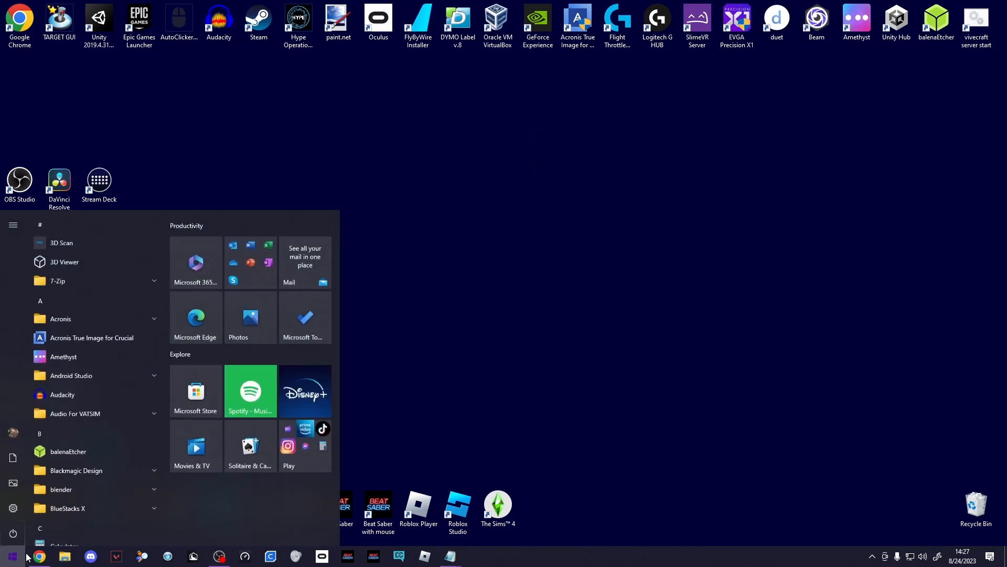
text(minecraft)
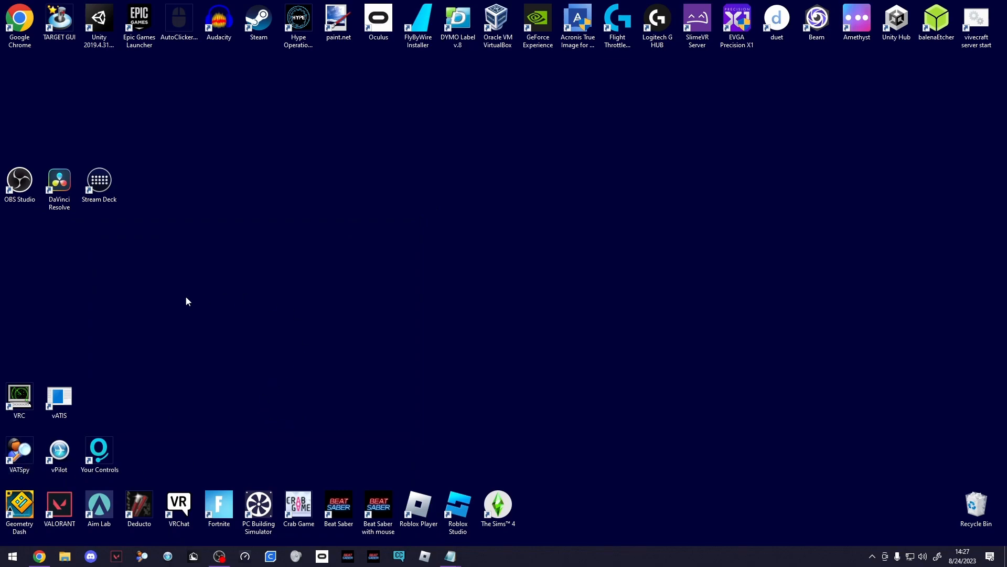
click(476, 556)
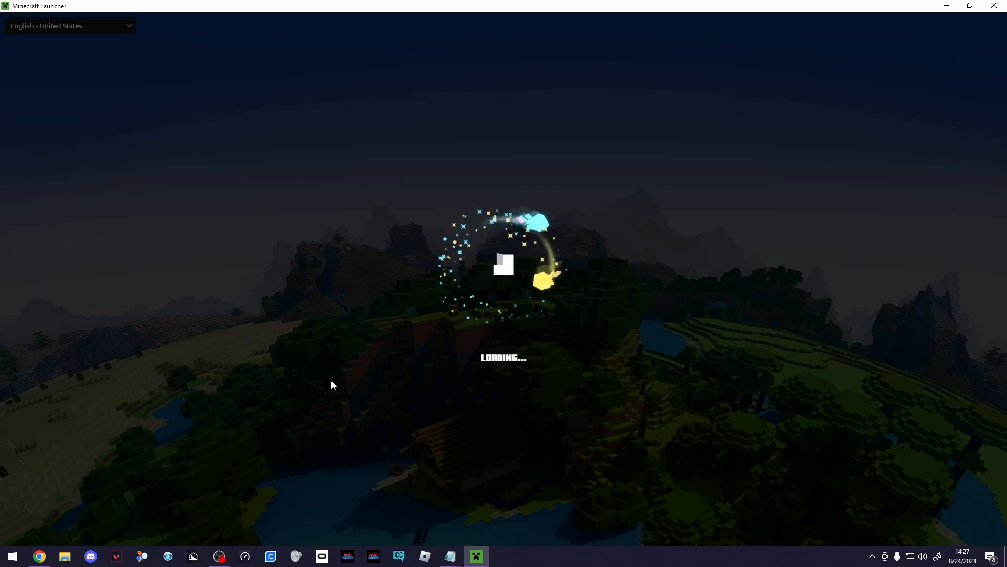
mouse_move(423, 348)
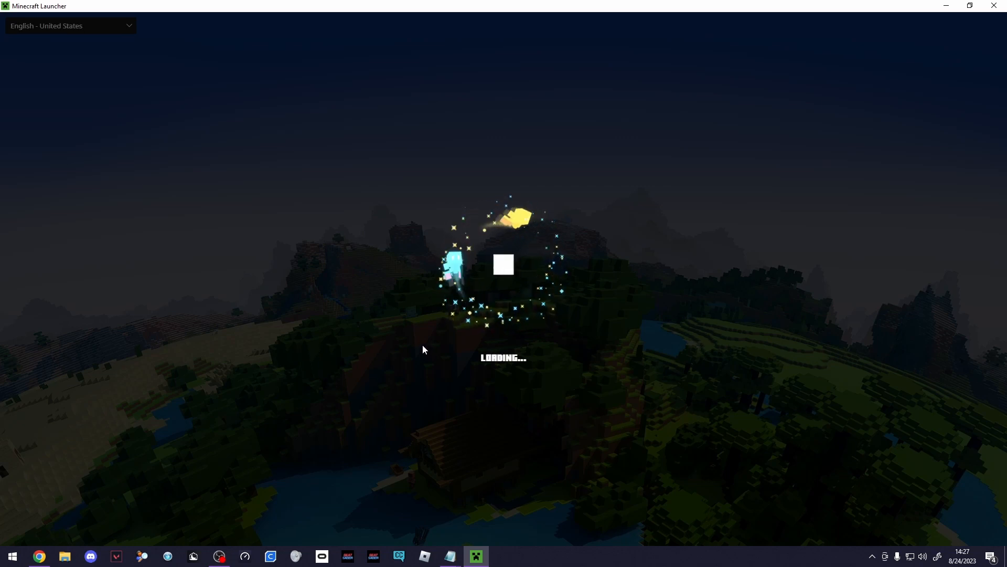
mouse_move(380, 390)
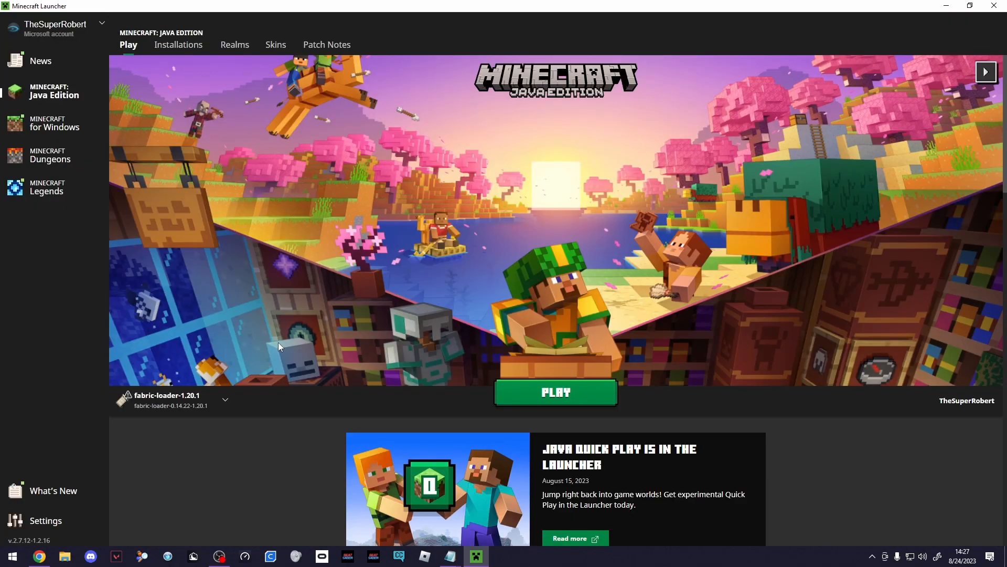
- Select the fabric-loader-1.20.1 installation and play the game
click(225, 400)
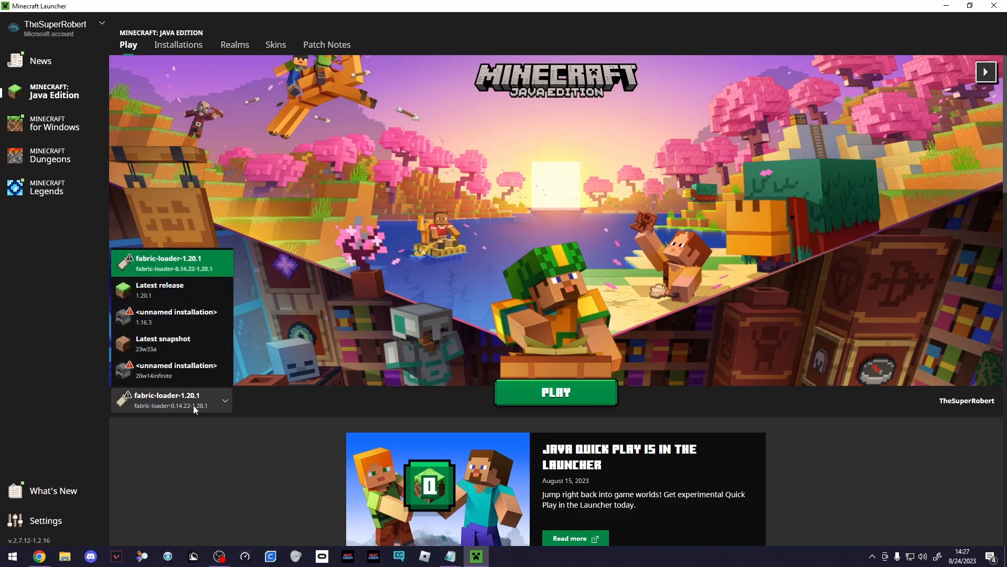
click(170, 400)
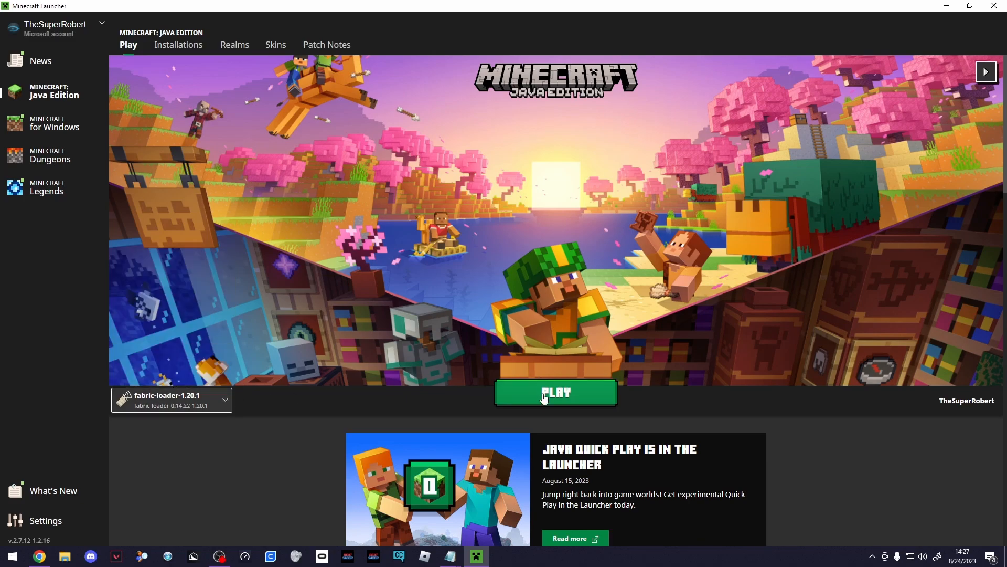
click(555, 393)
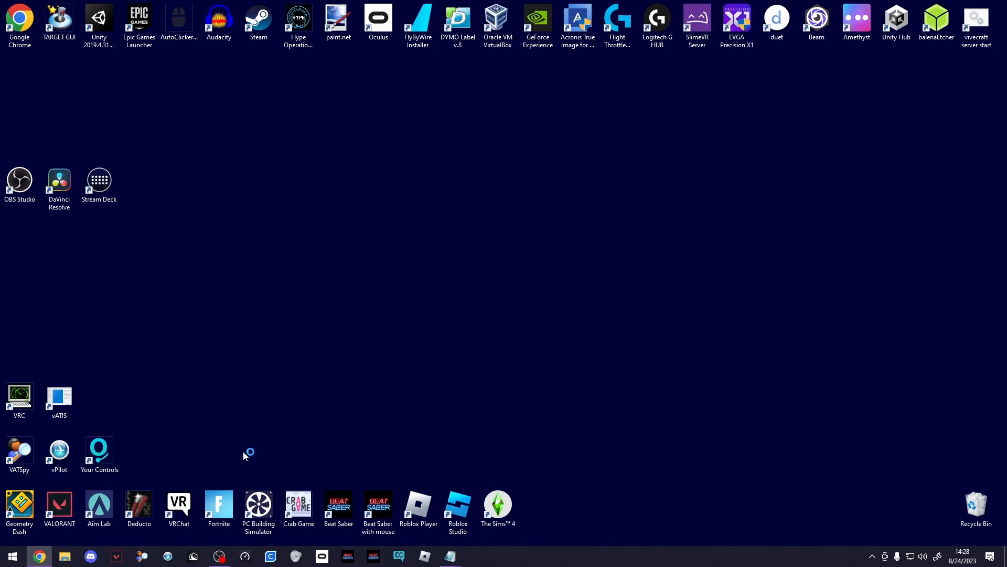
mouse_move(765, 376)
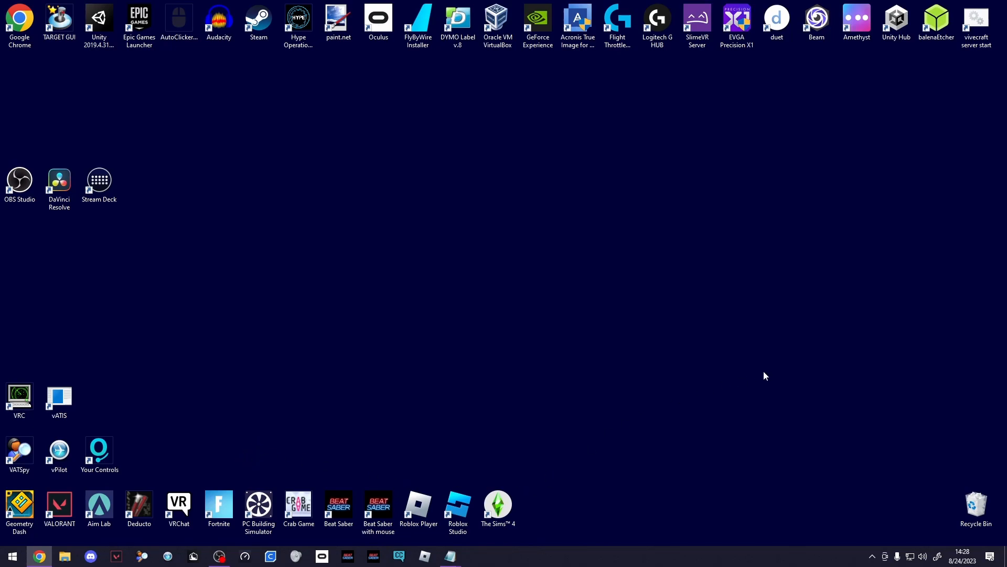
mouse_move(718, 425)
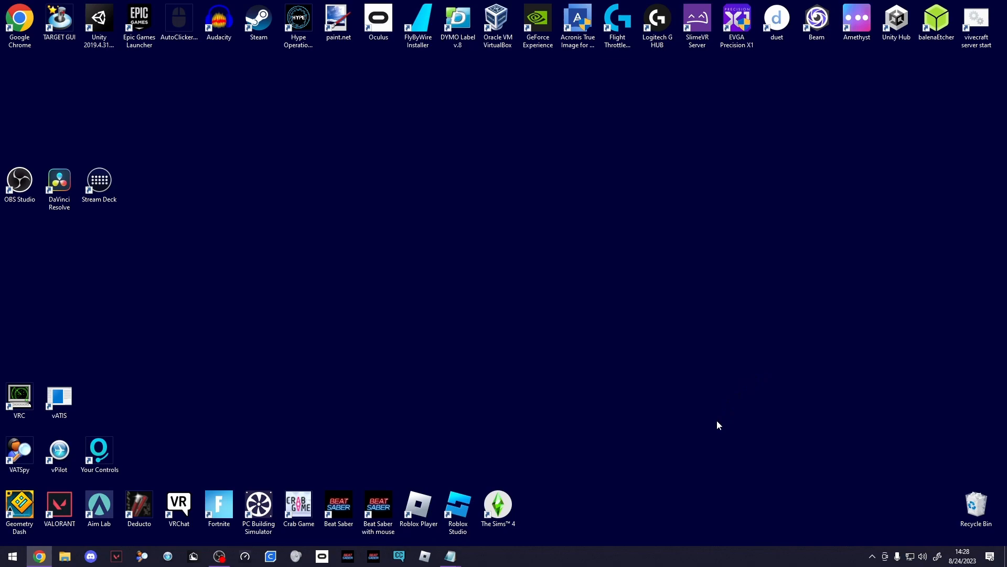
mouse_move(657, 420)
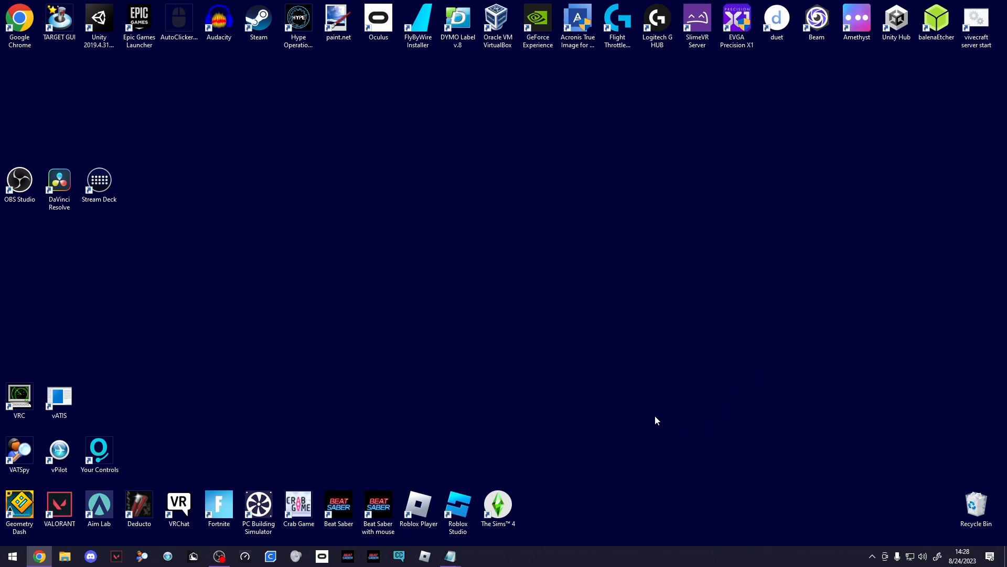
mouse_move(632, 418)
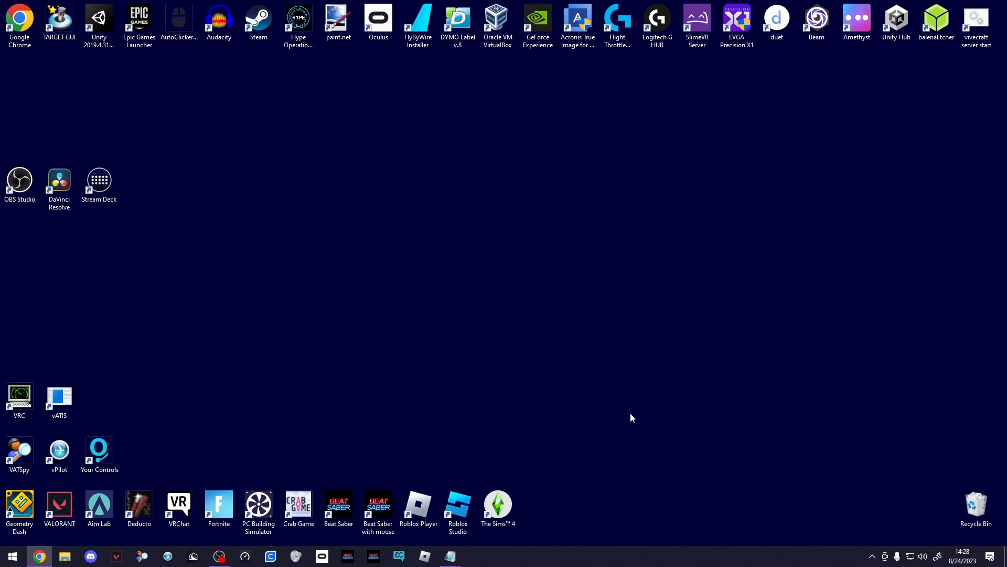
mouse_move(617, 416)
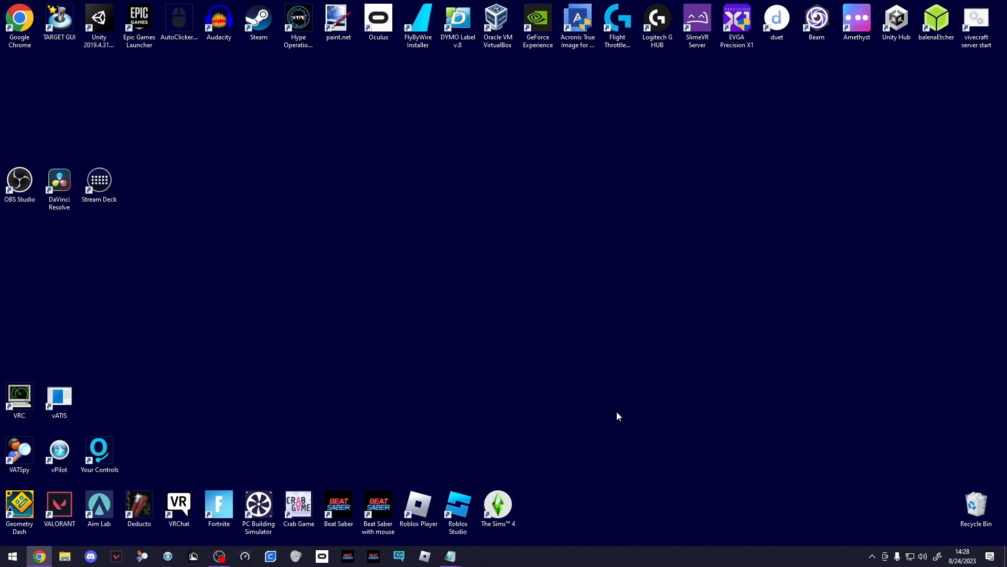
mouse_move(609, 417)
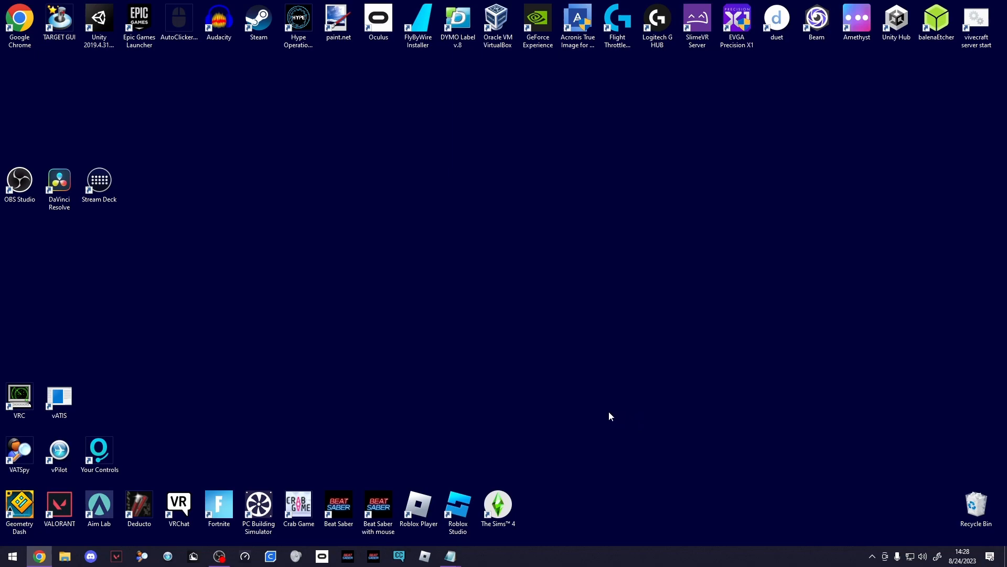
mouse_move(599, 415)
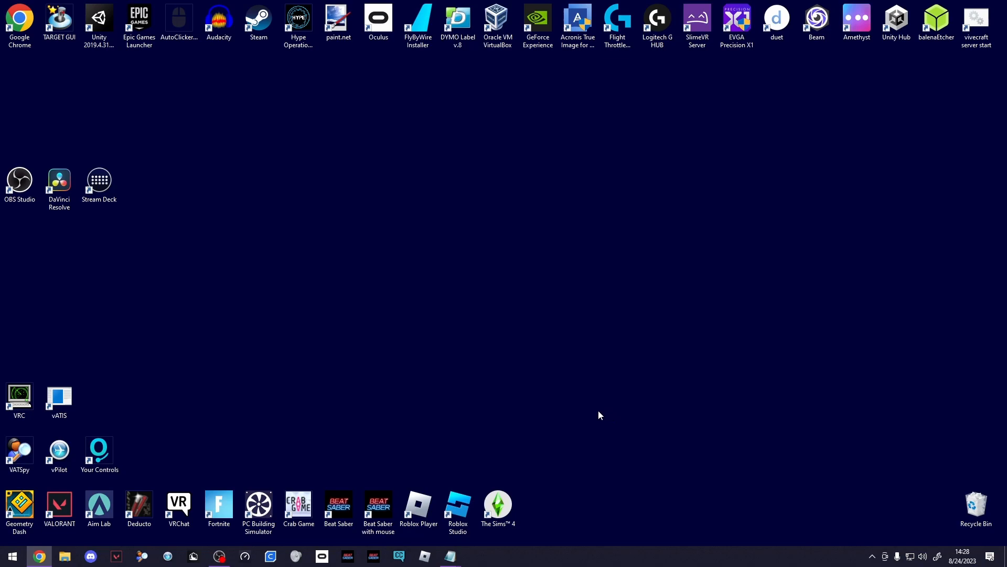
mouse_move(596, 415)
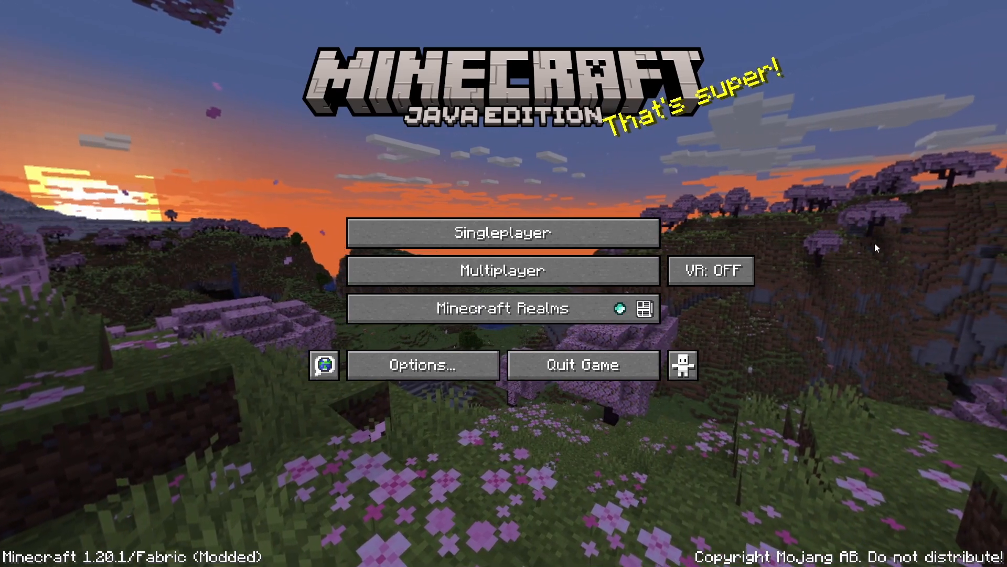
mouse_move(711, 270)
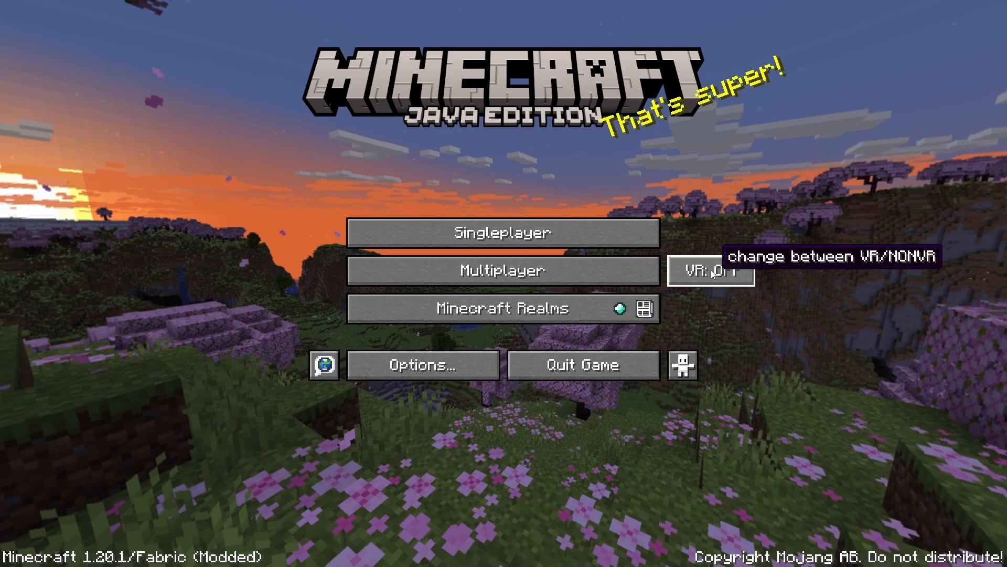
- Switch VR on from the 1.20.1 title screen, producing the 'Hmd Not Found (108)' init error
click(710, 269)
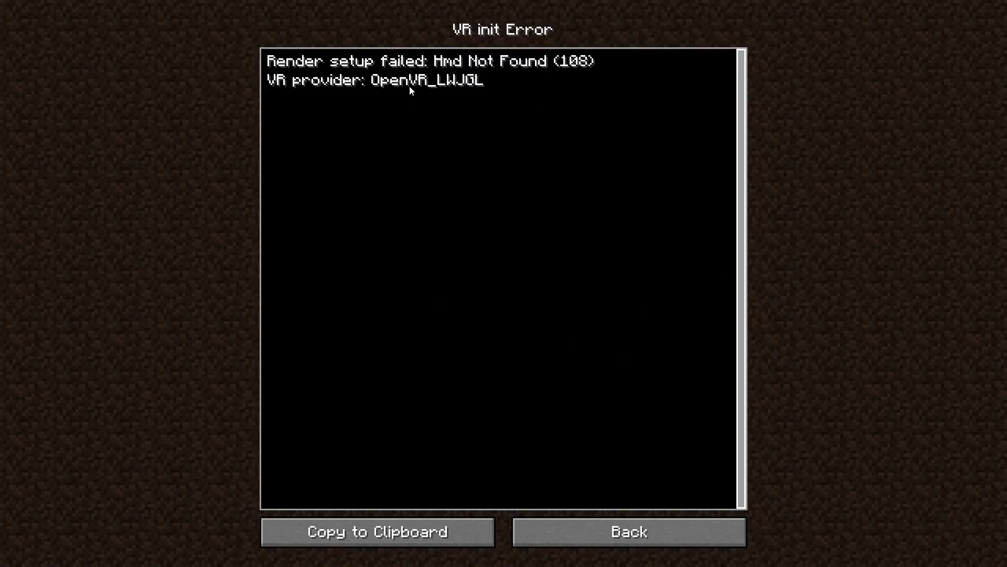